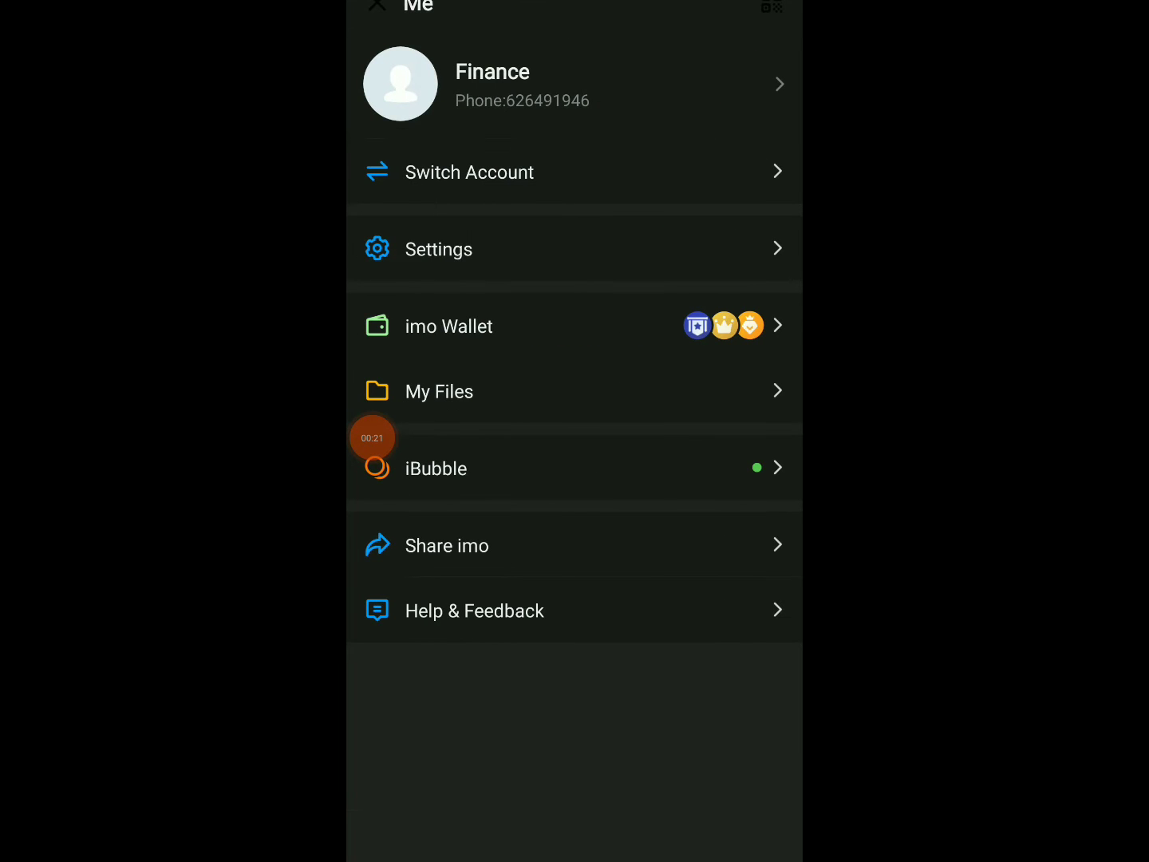
- Open imo's Settings from the Me screen to reach the Privacy options
click(440, 248)
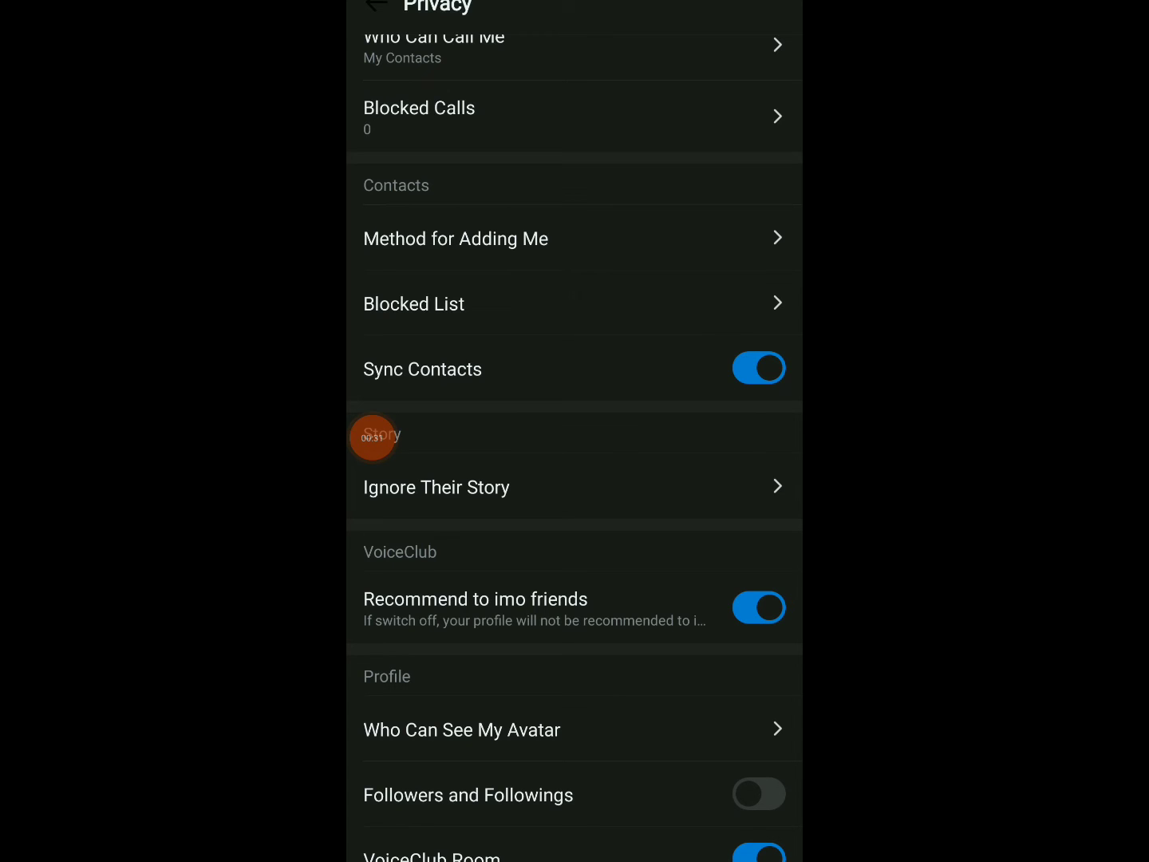
click(759, 368)
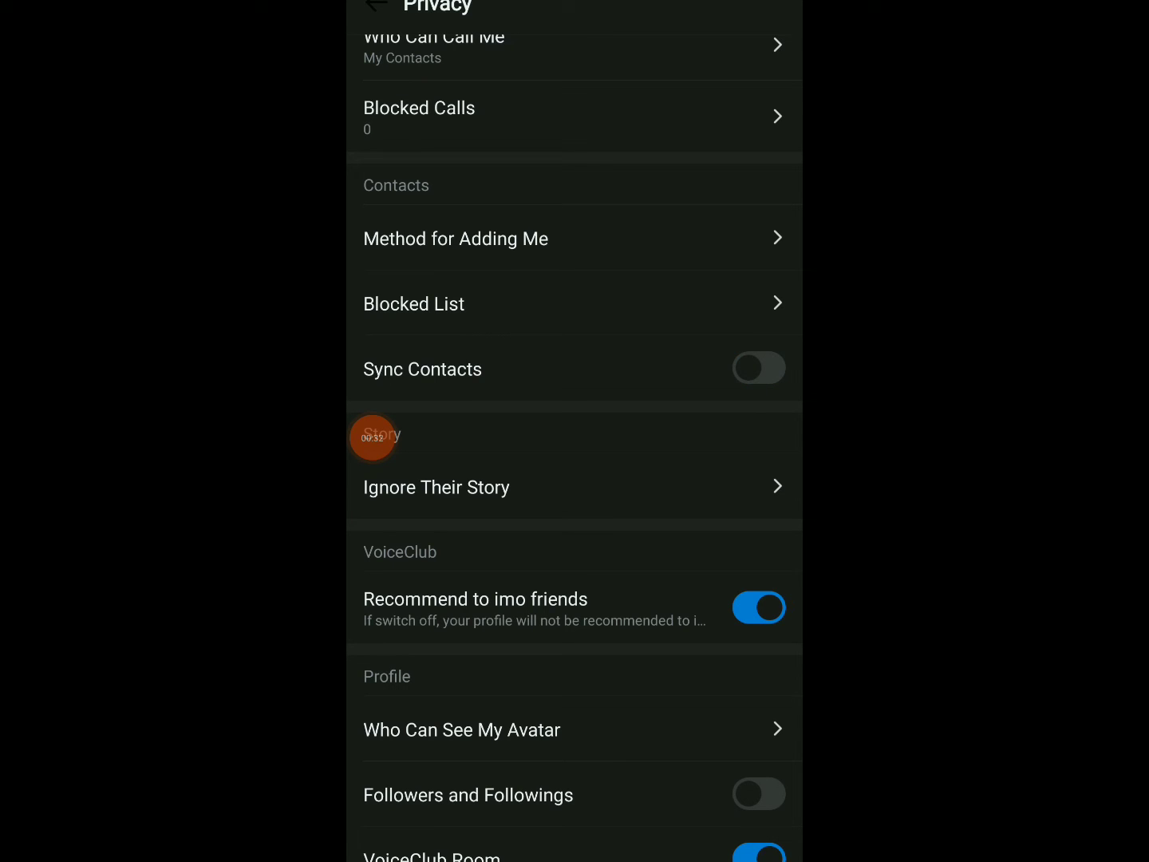
click(759, 368)
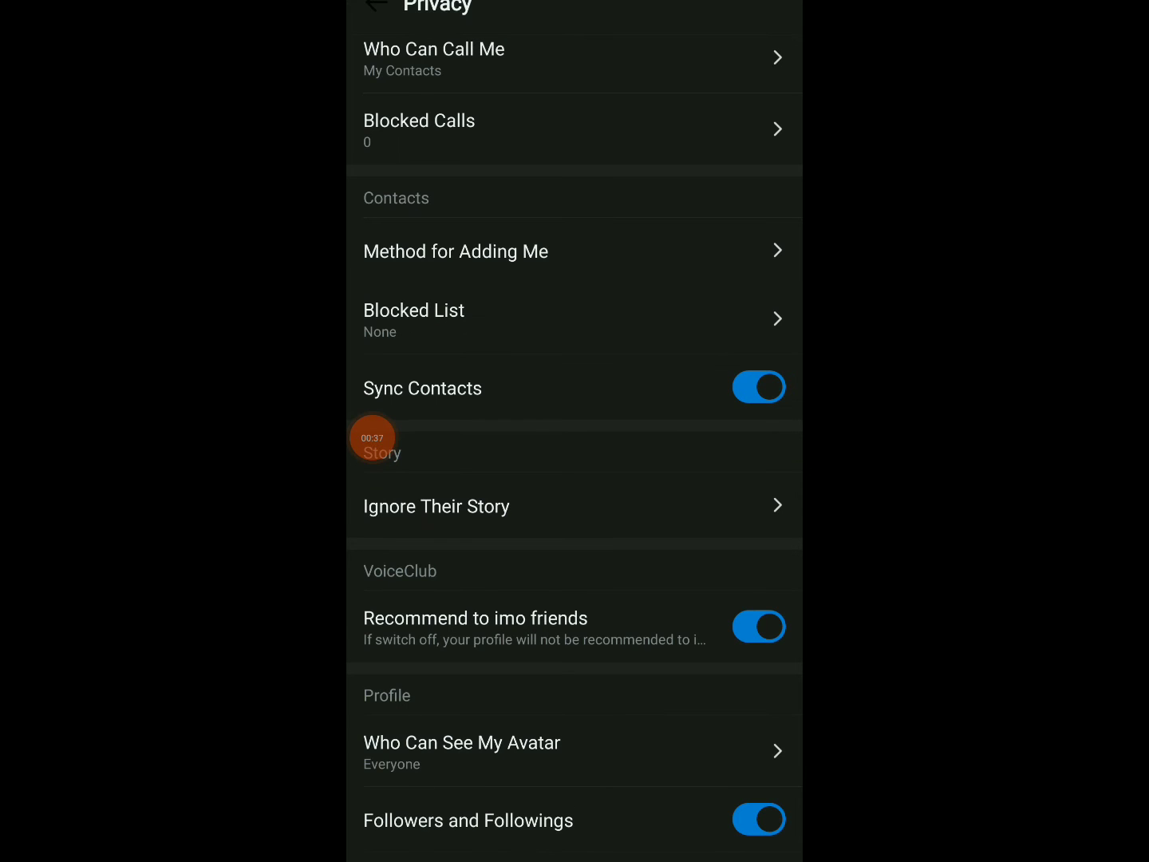
click(759, 387)
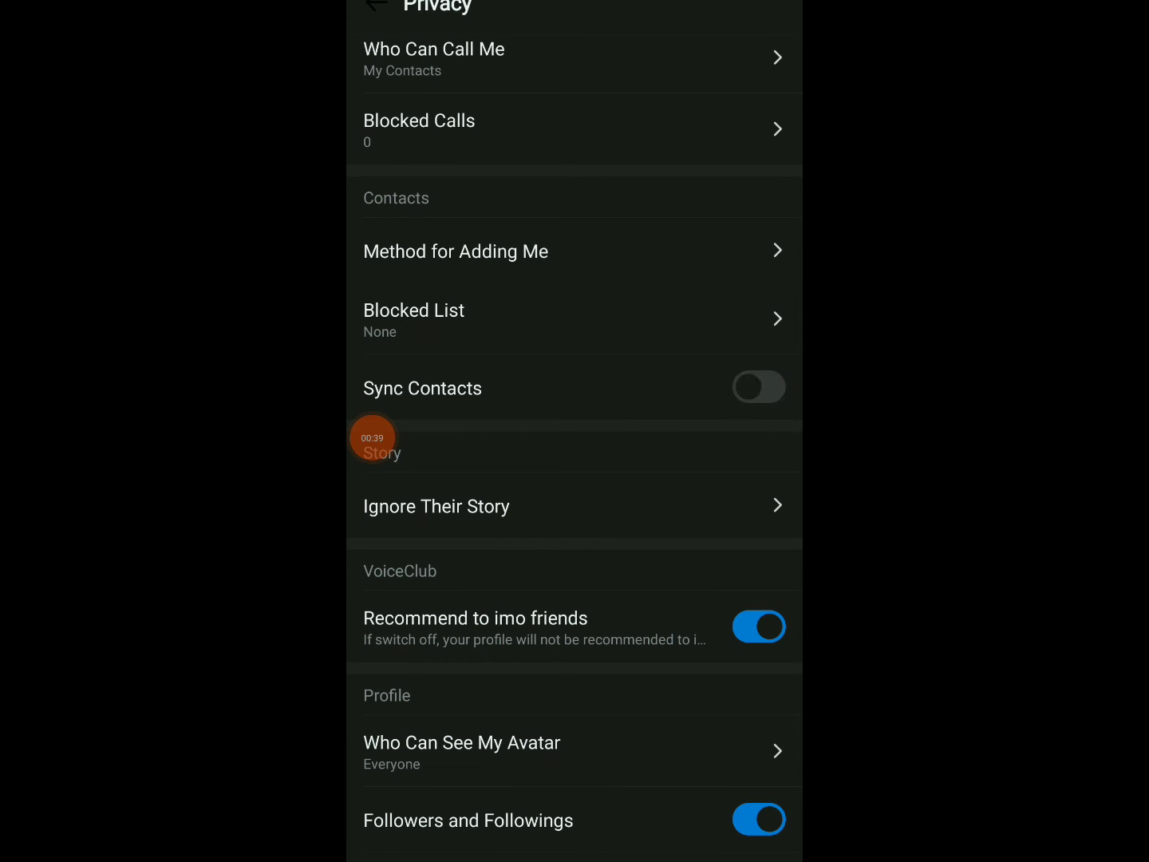
click(759, 387)
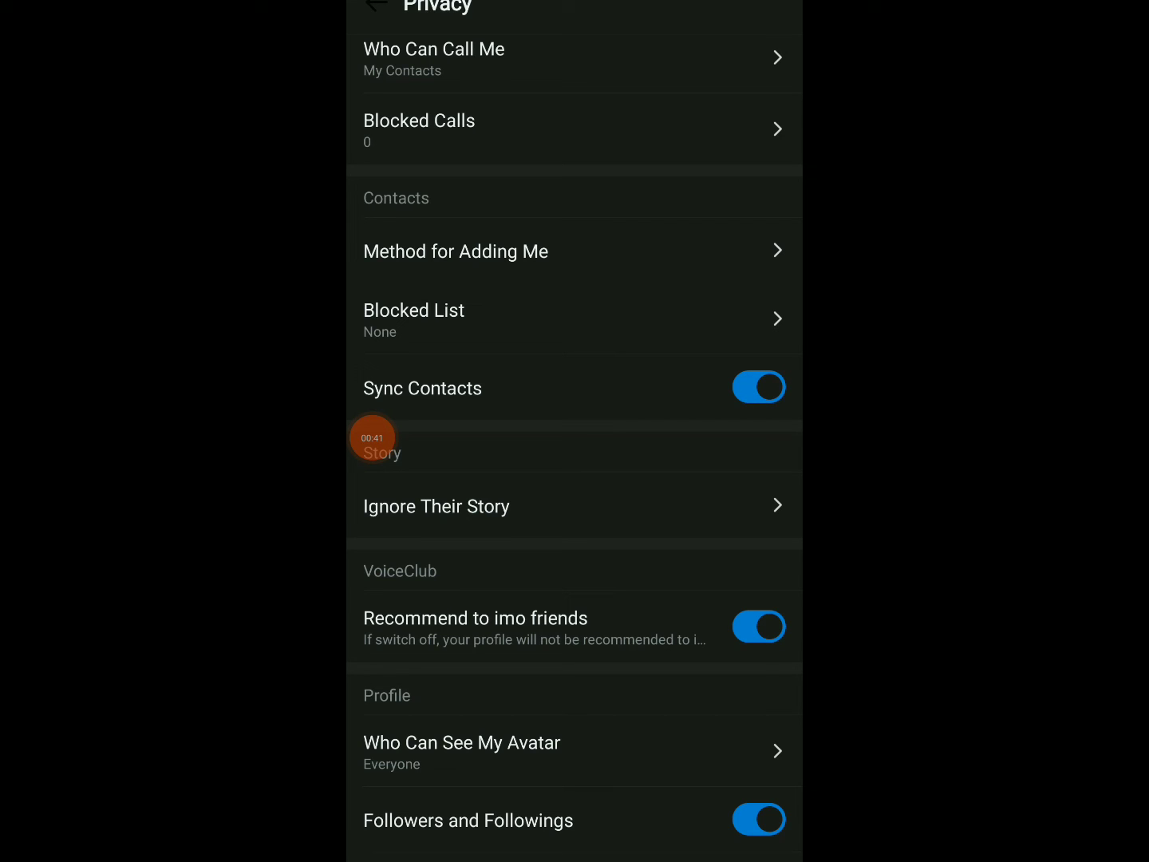
scroll(down, 3)
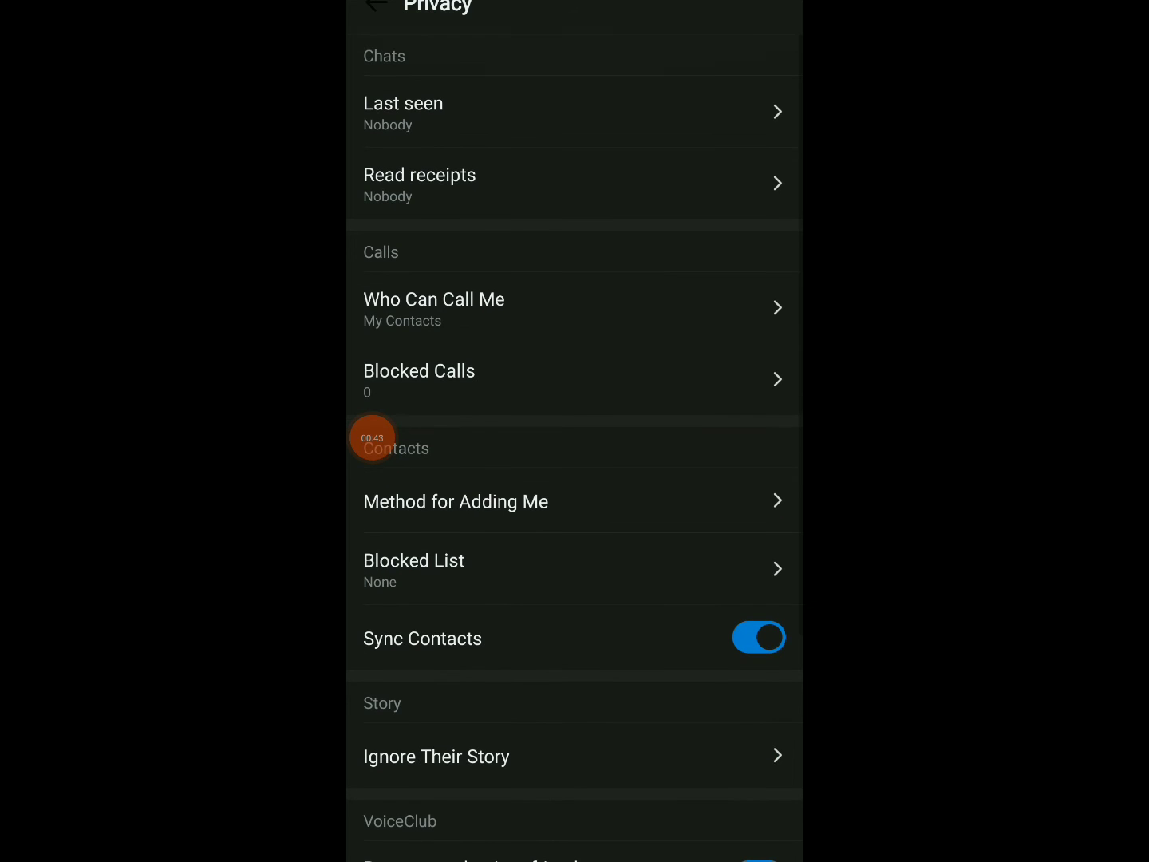